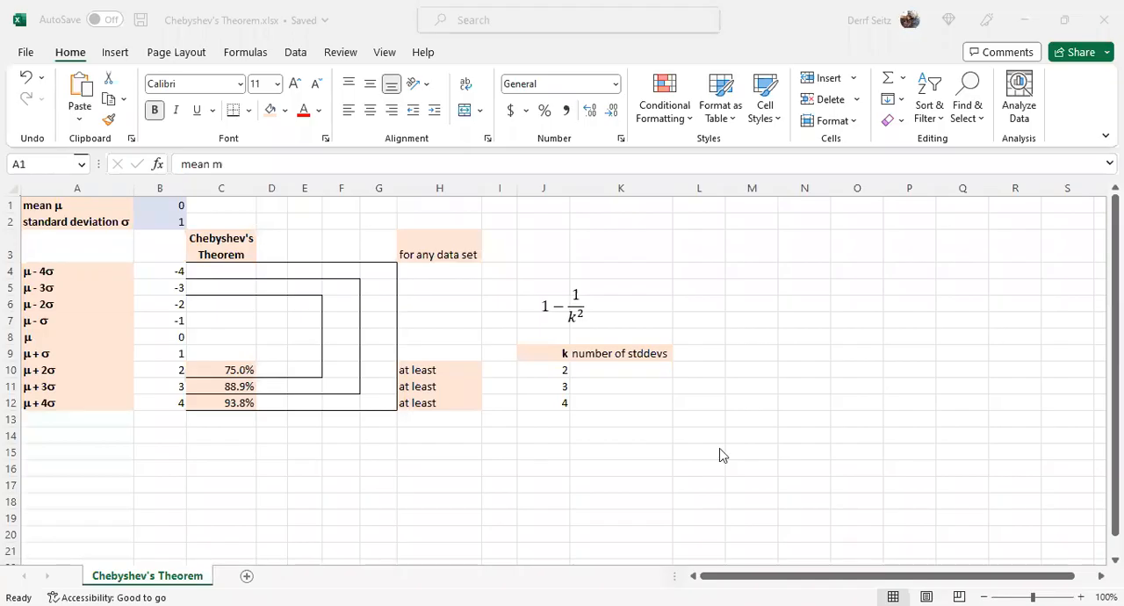
pyautogui.moveTo(771, 460)
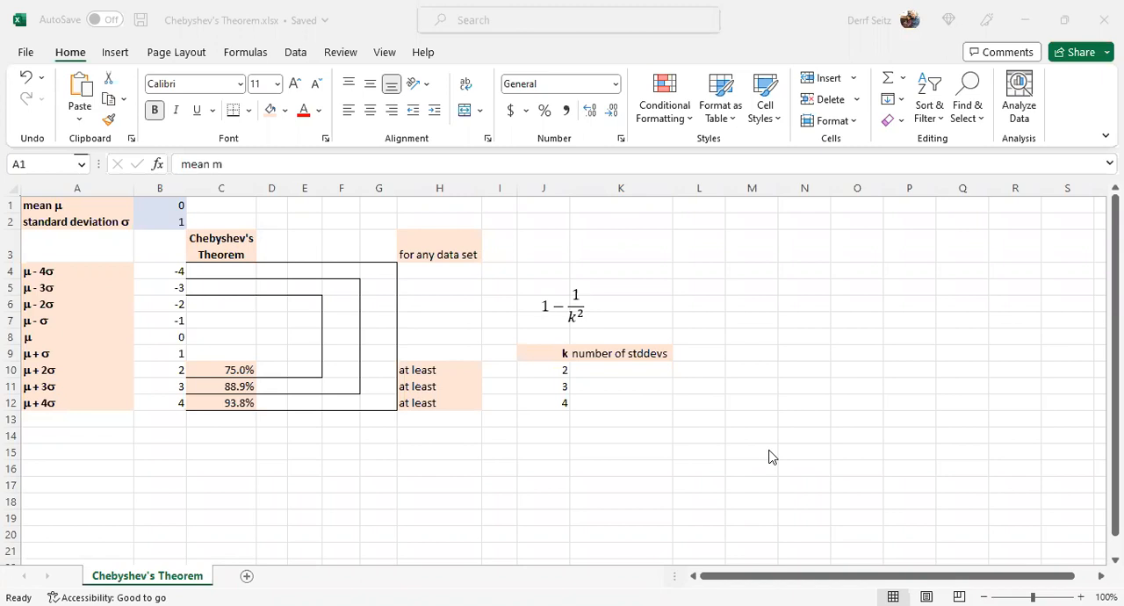
pyautogui.moveTo(378, 405)
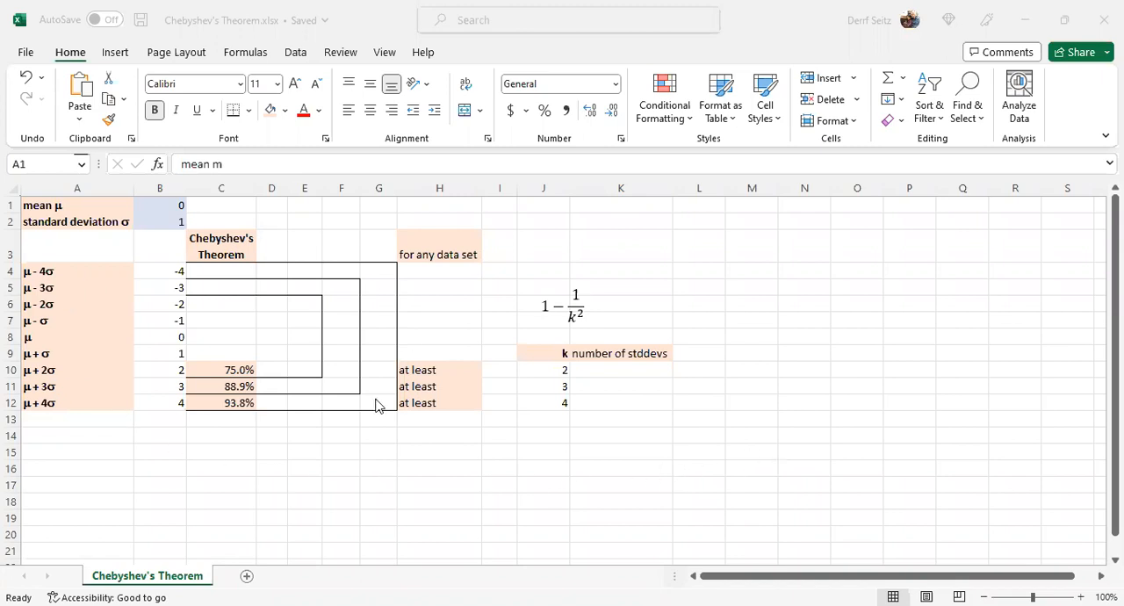
pyautogui.moveTo(150, 209)
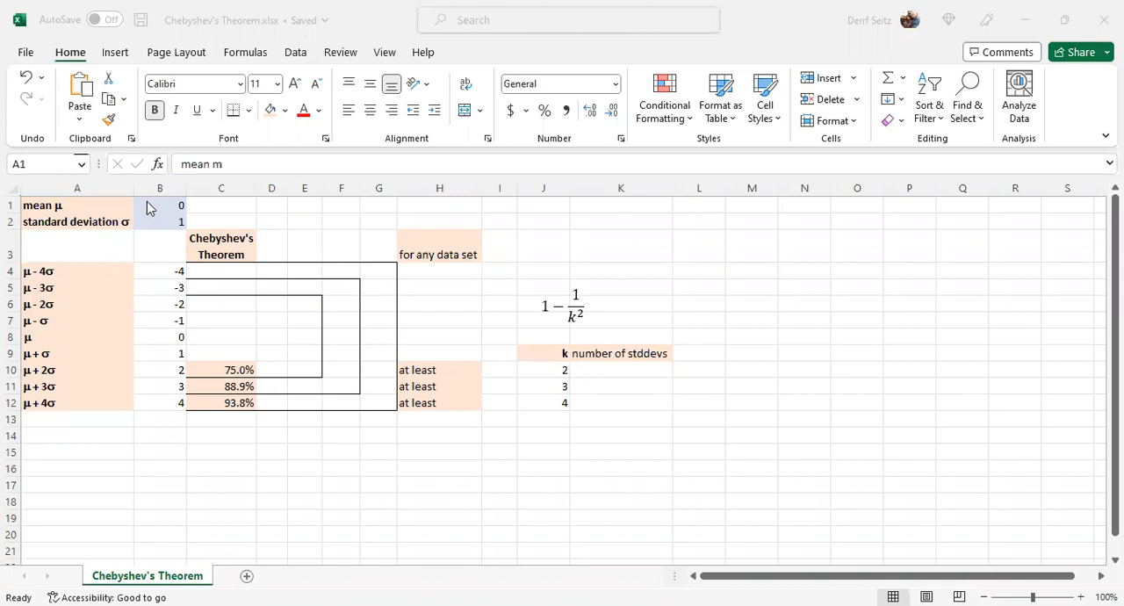
# - Select the mean in B1, the standard deviation in B2 and the H3 note
pyautogui.click(159, 205)
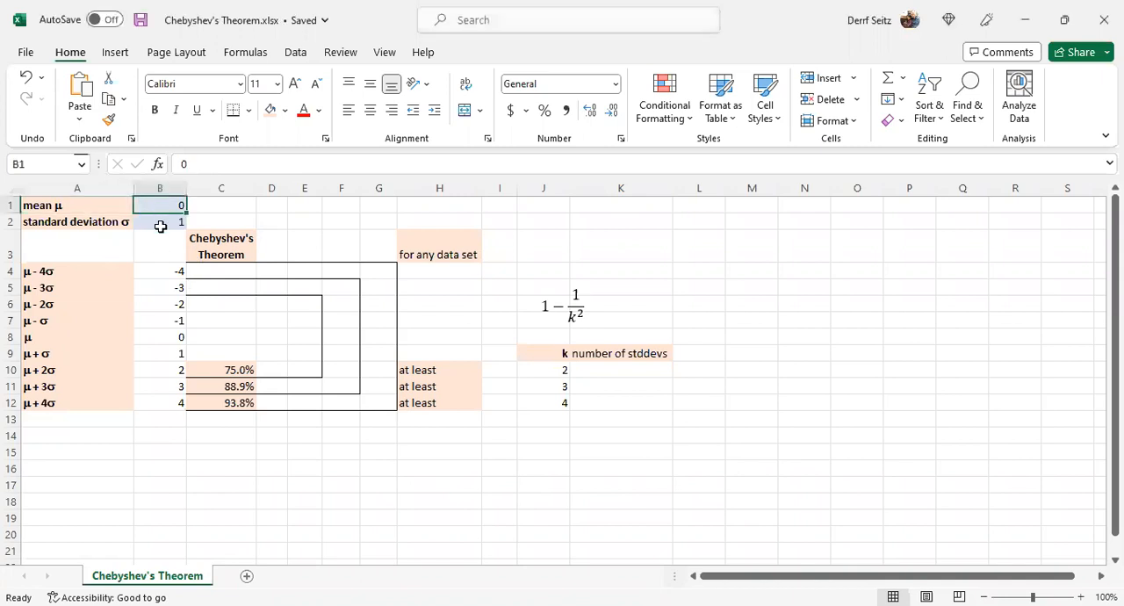
pyautogui.click(160, 221)
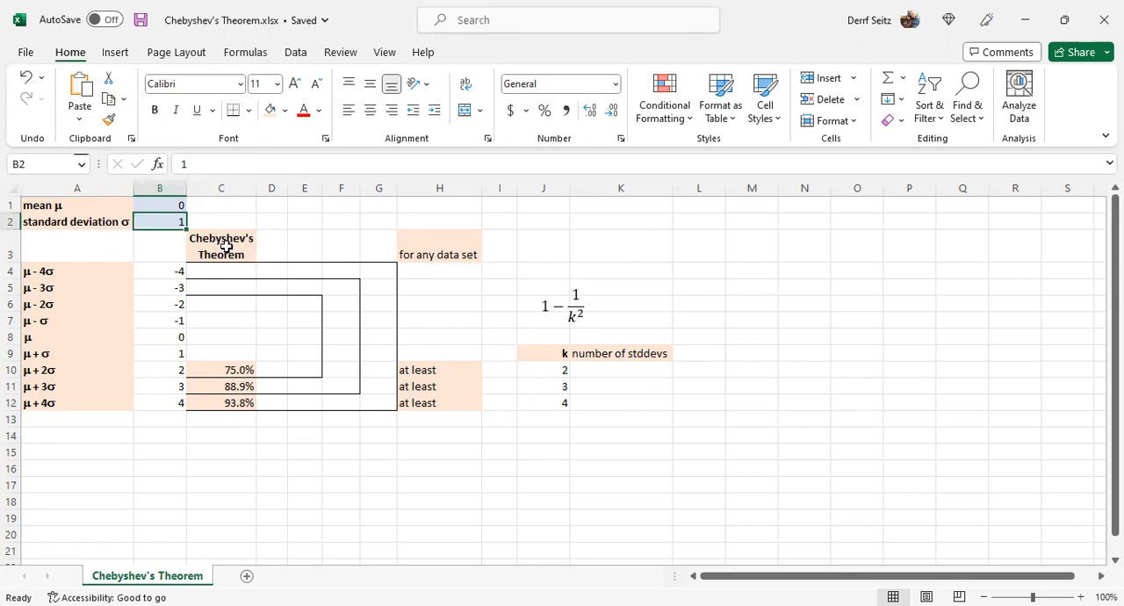
pyautogui.click(439, 254)
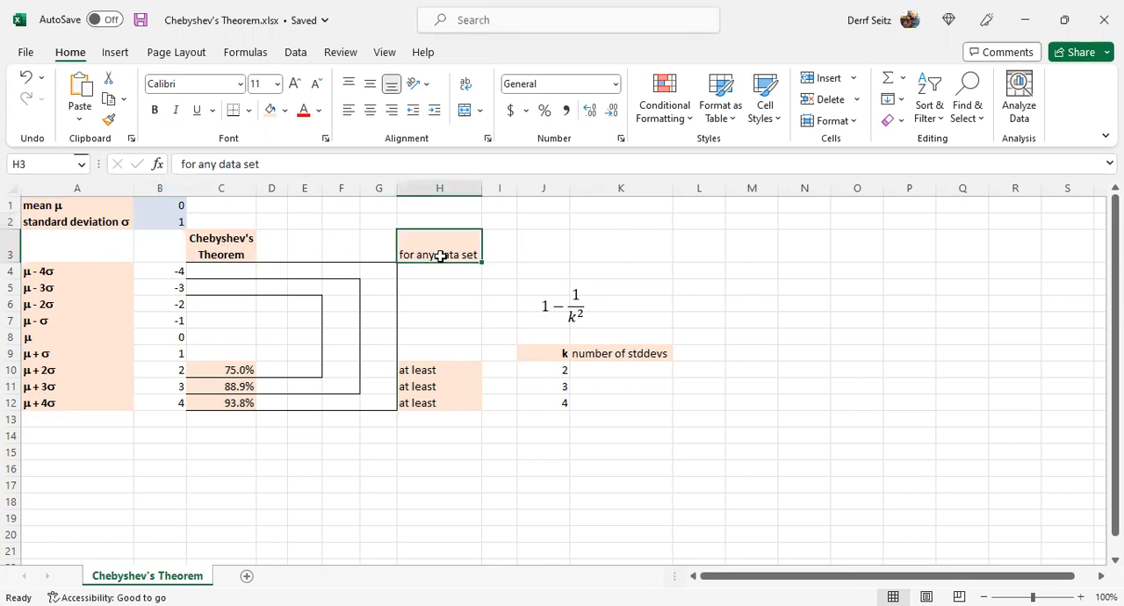
pyautogui.moveTo(419, 327)
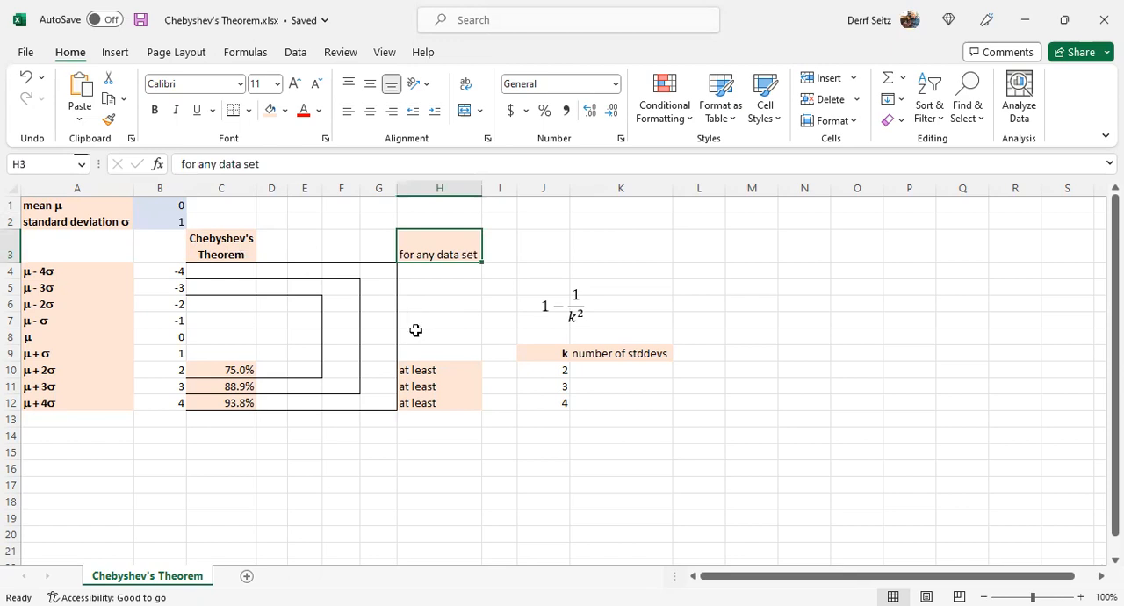
pyautogui.moveTo(361, 458)
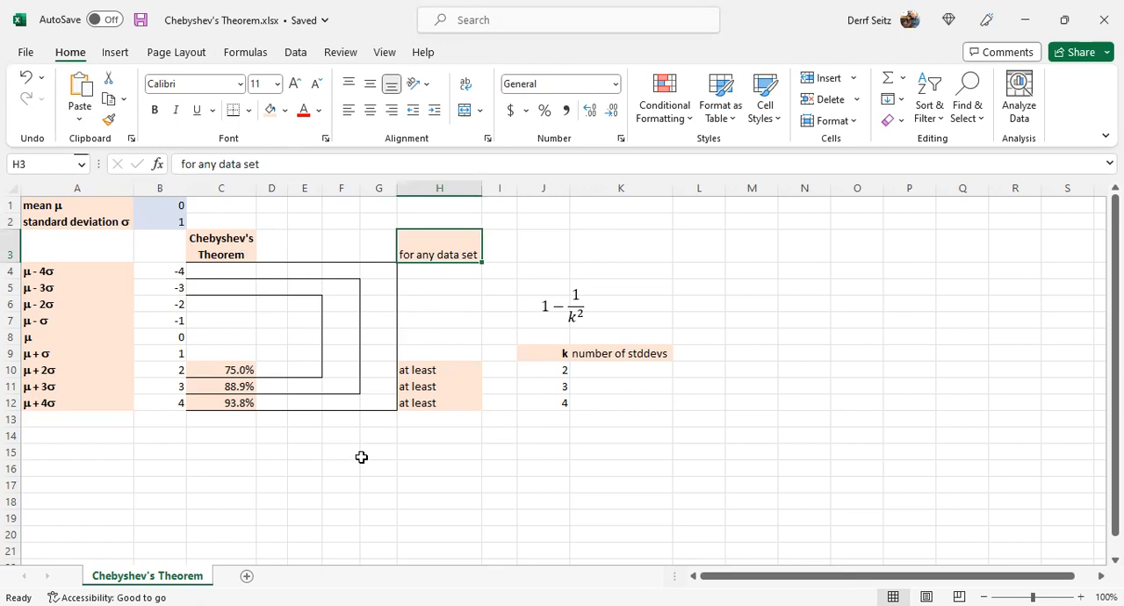
pyautogui.moveTo(348, 501)
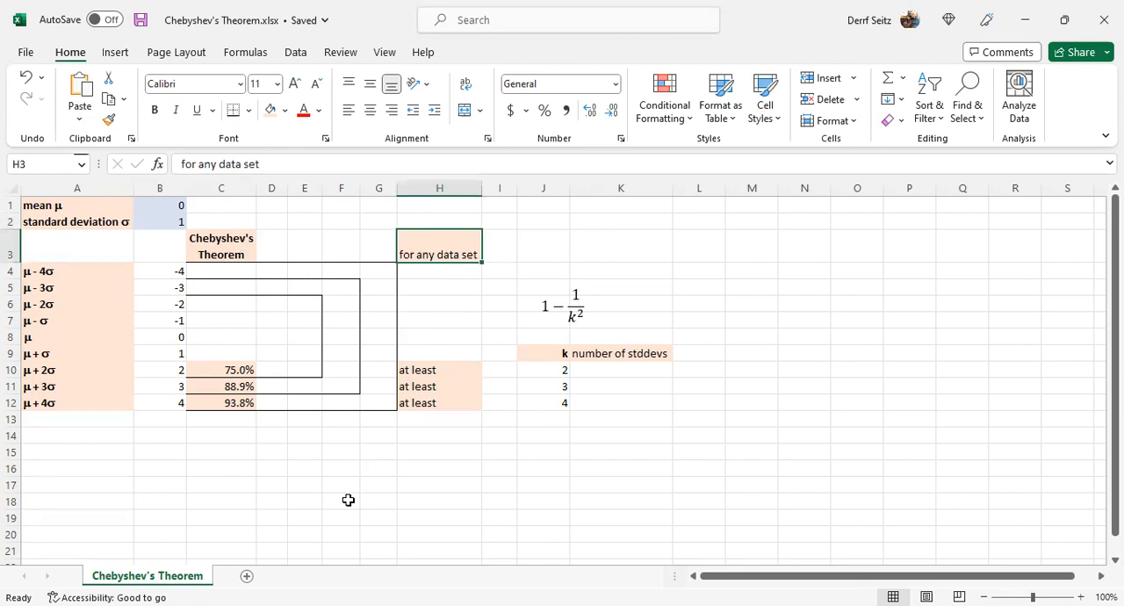
pyautogui.moveTo(466, 291)
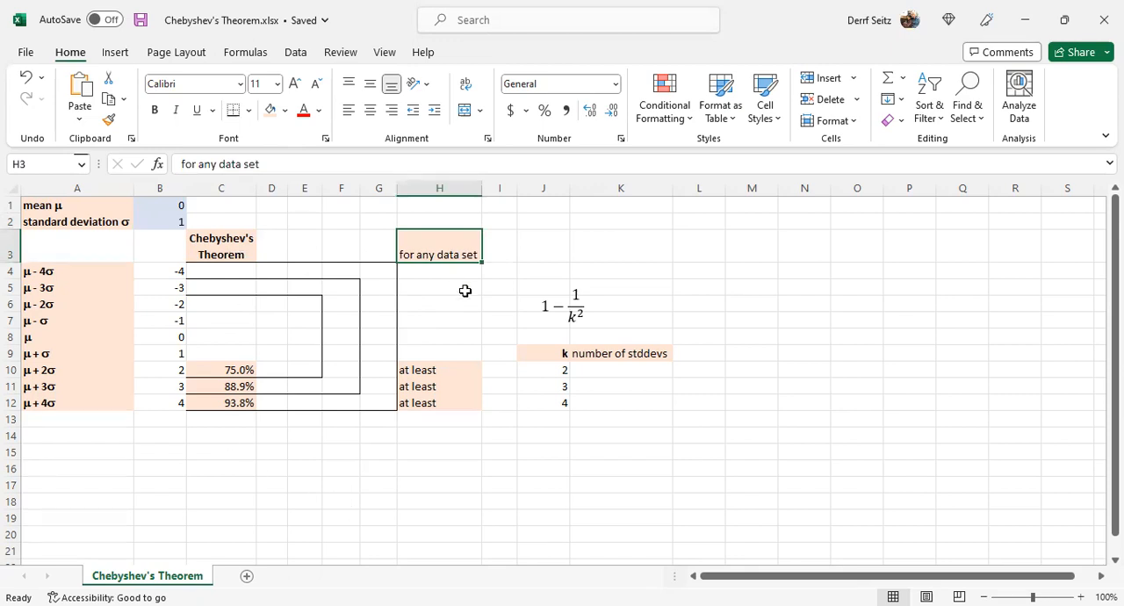
pyautogui.moveTo(505, 299)
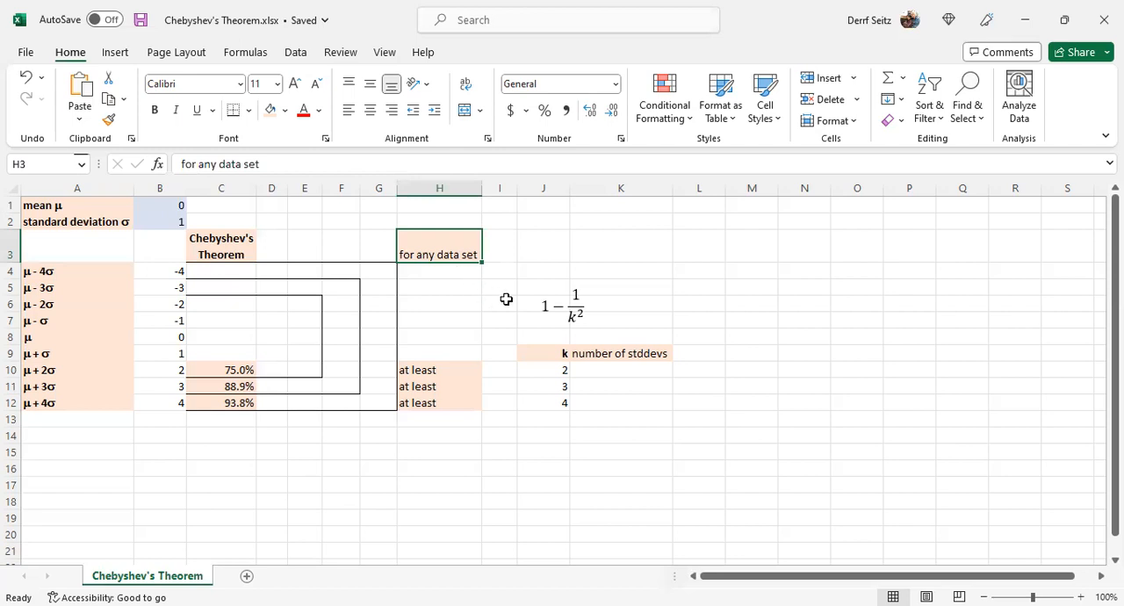
pyautogui.moveTo(560, 266)
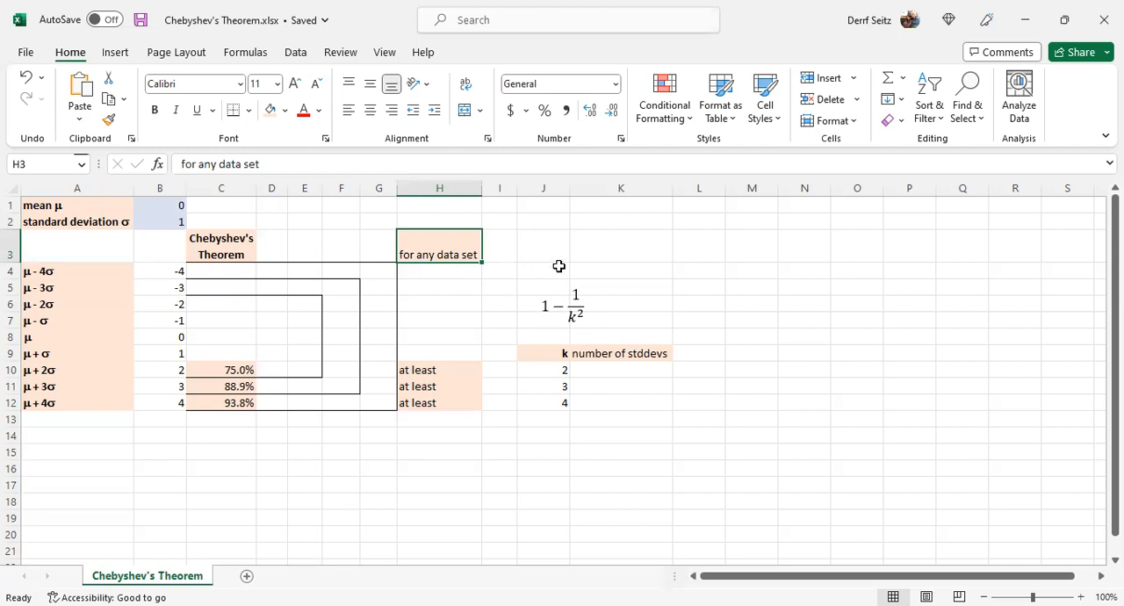
pyautogui.moveTo(561, 314)
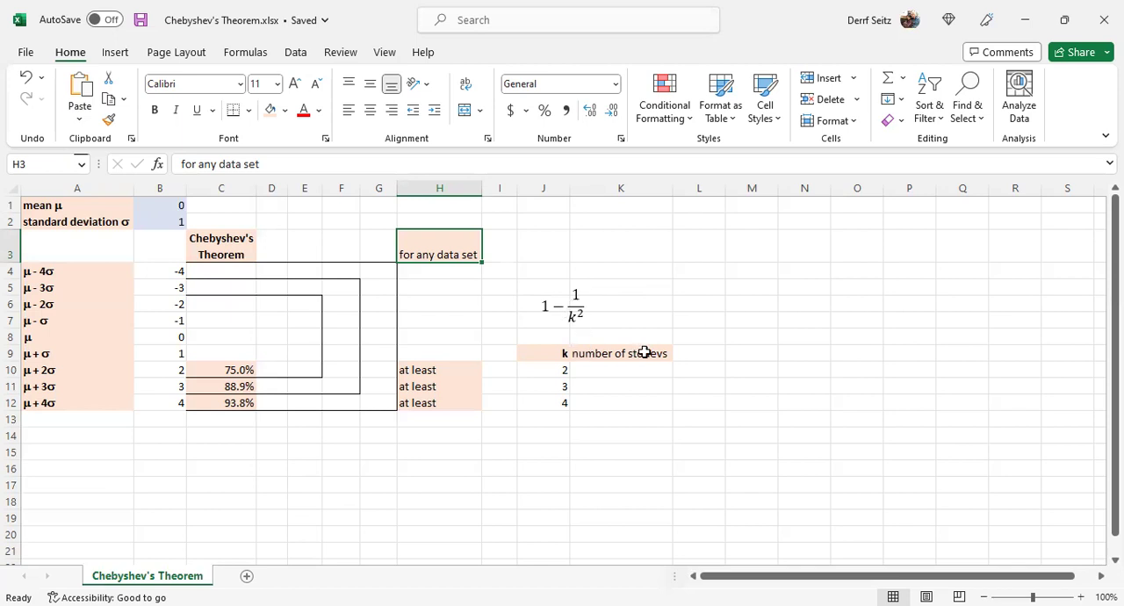
pyautogui.moveTo(665, 352)
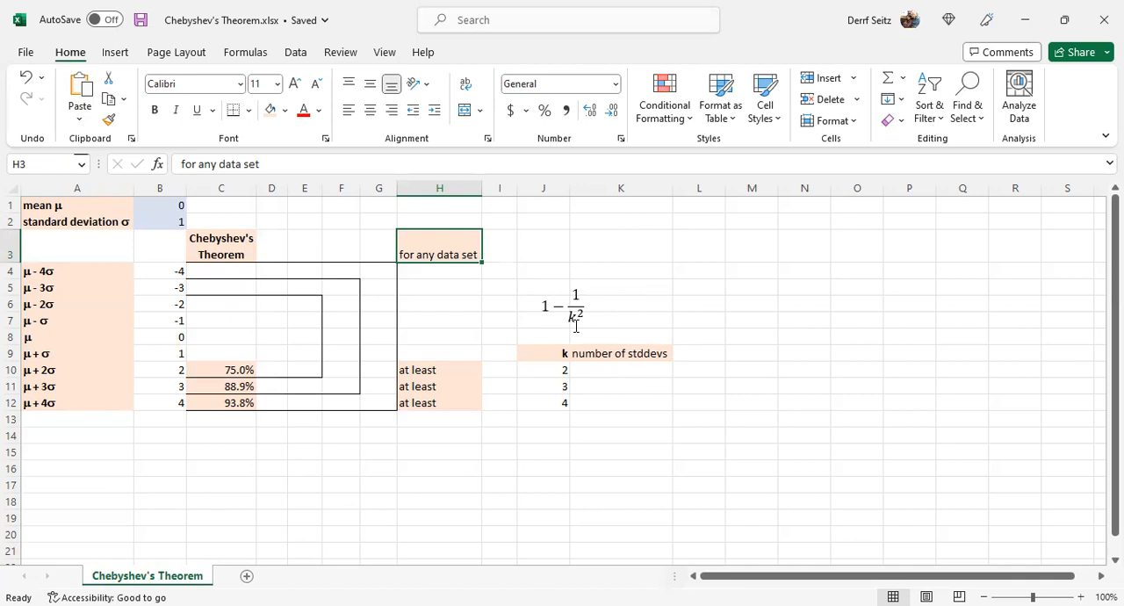
pyautogui.moveTo(589, 323)
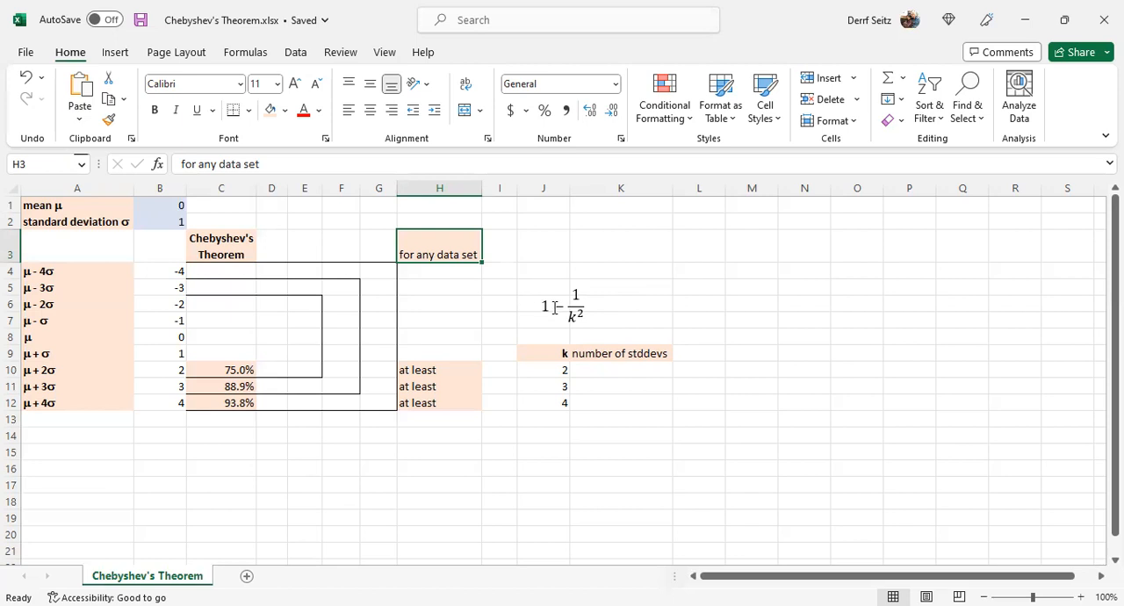
pyautogui.moveTo(419, 369)
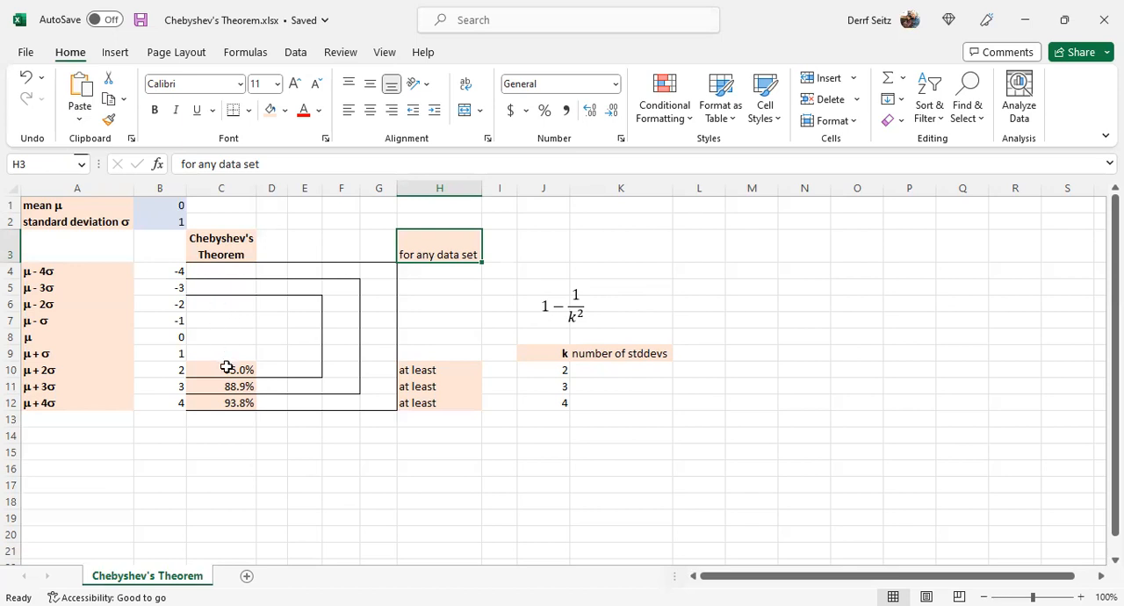
pyautogui.moveTo(110, 337)
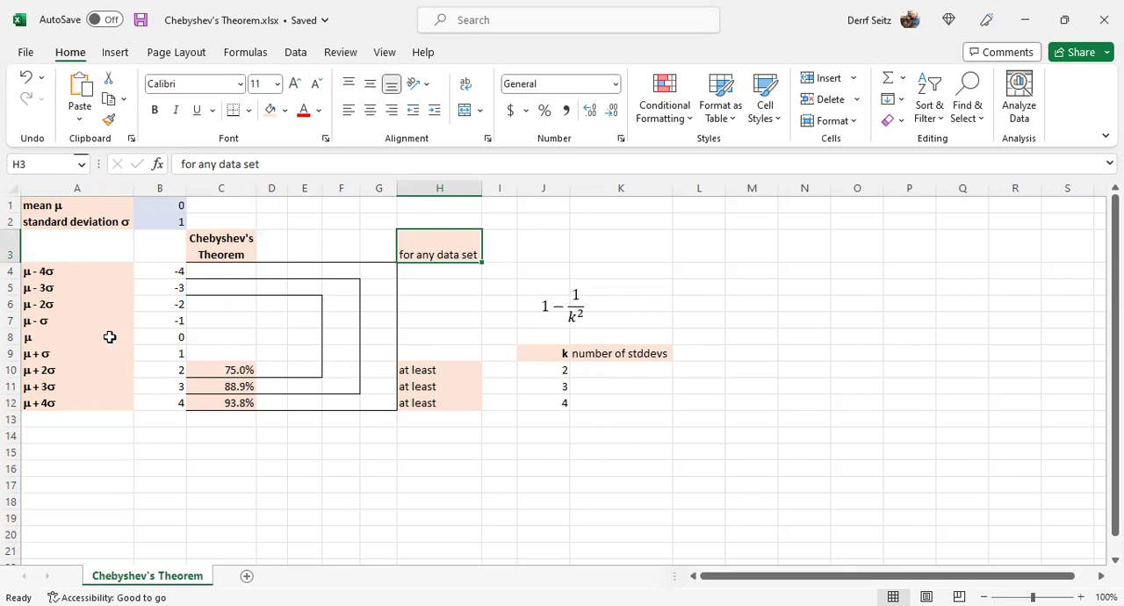
pyautogui.moveTo(254, 356)
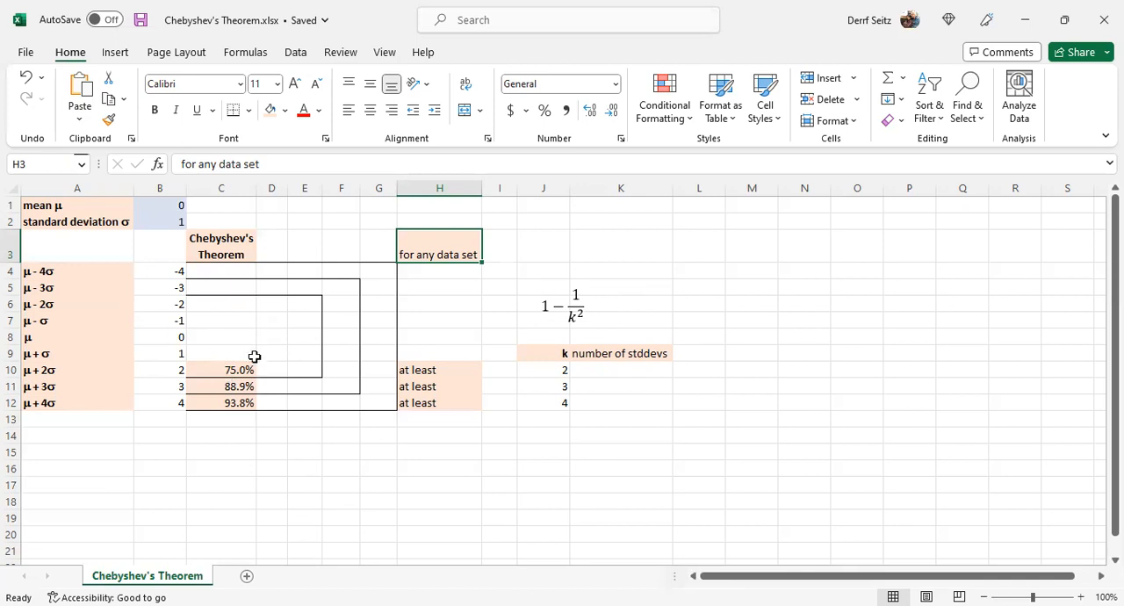
pyautogui.moveTo(359, 368)
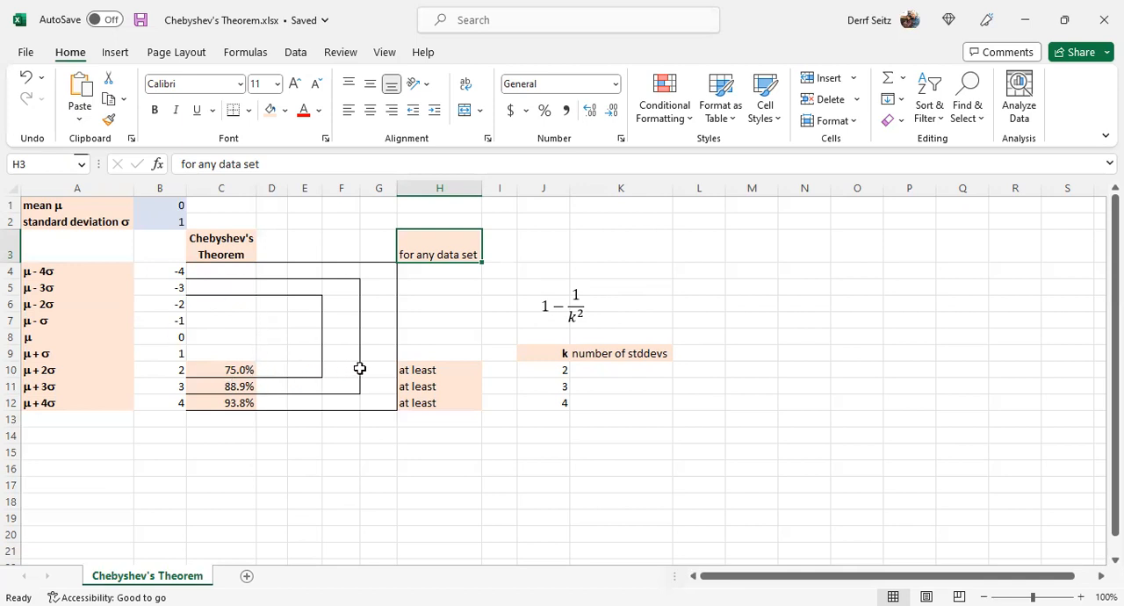
pyautogui.moveTo(539, 355)
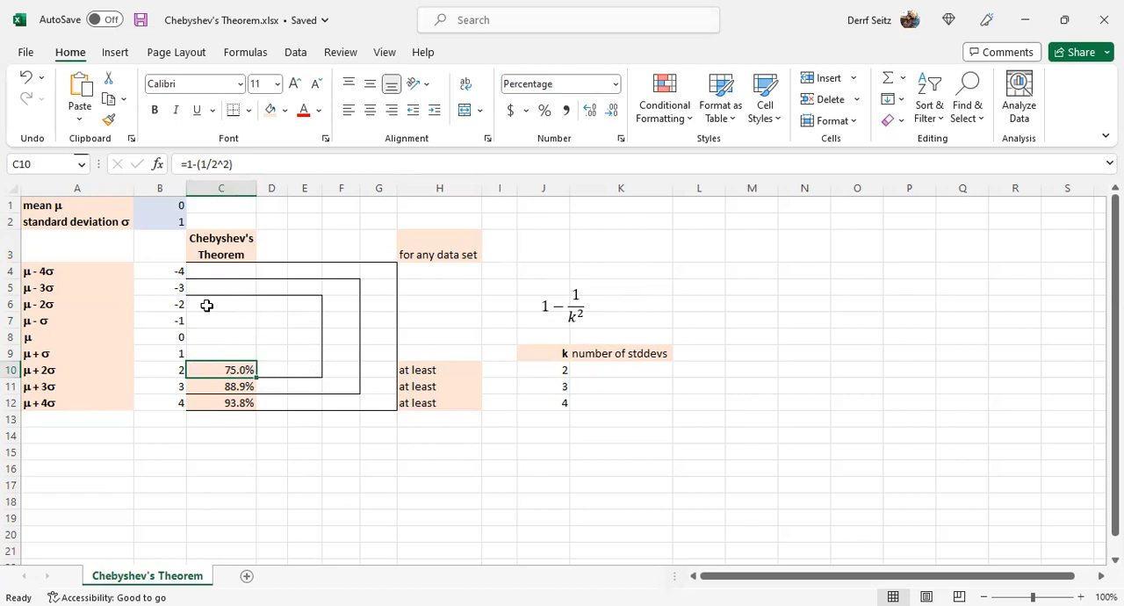
pyautogui.moveTo(284, 369)
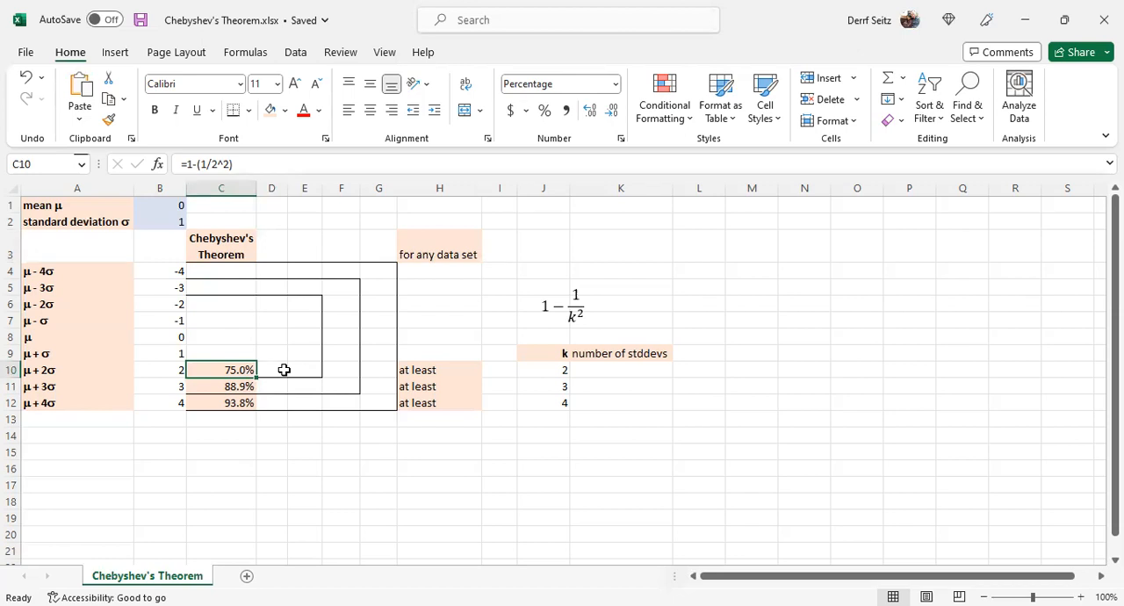
pyautogui.moveTo(493, 398)
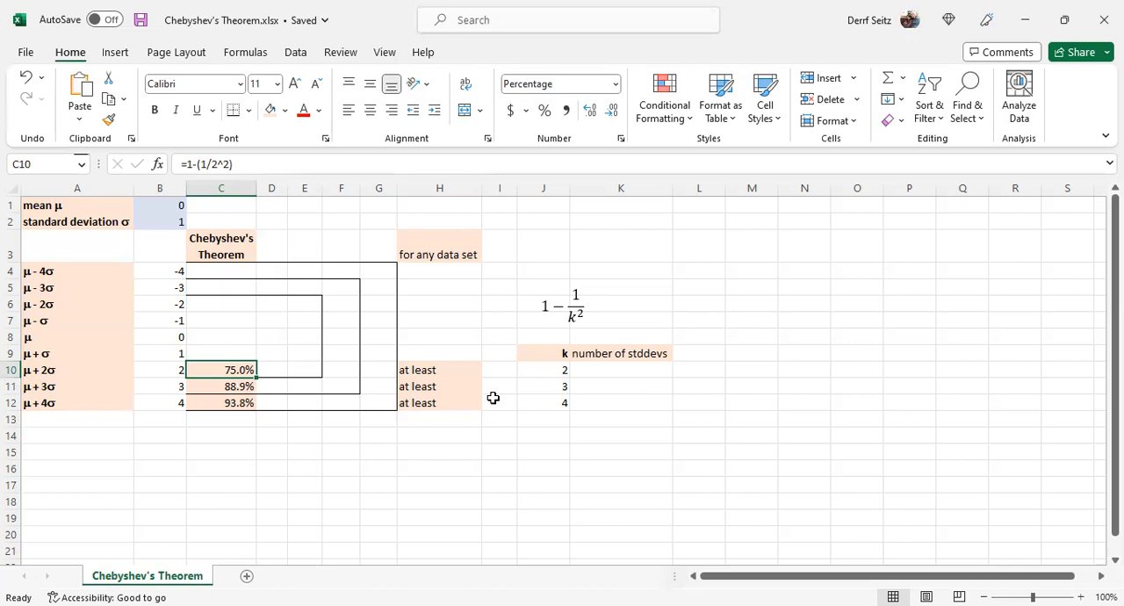
pyautogui.moveTo(218, 385)
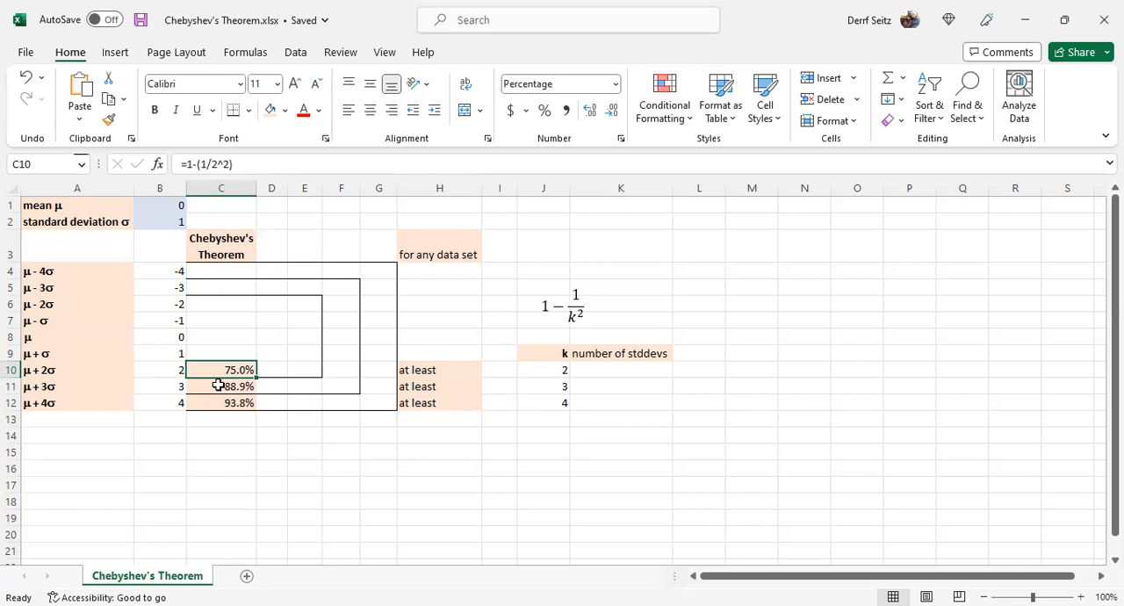
pyautogui.click(220, 386)
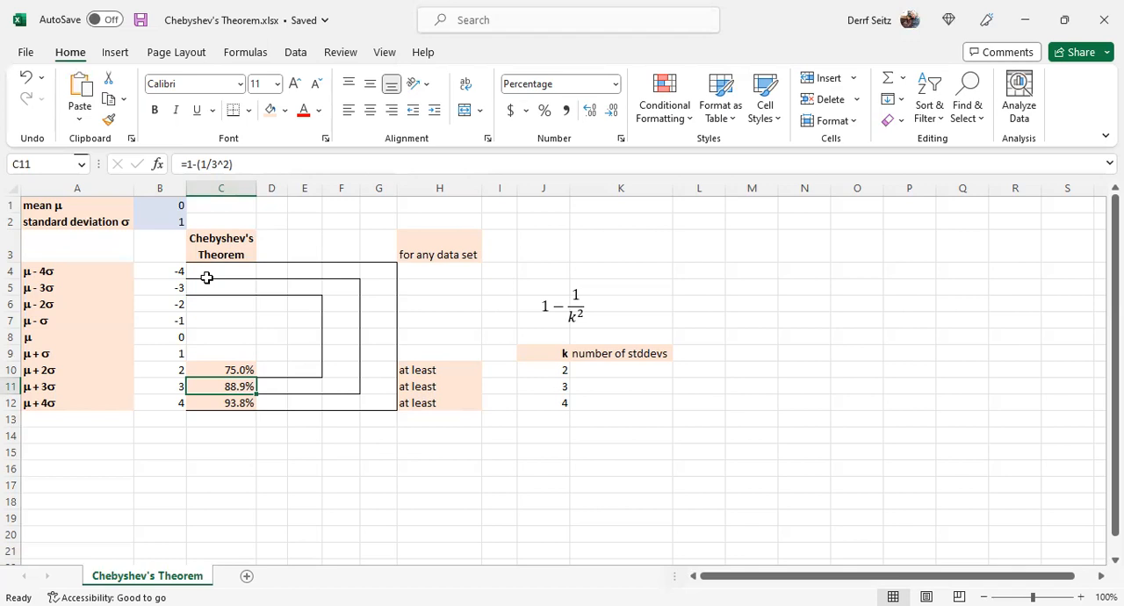
pyautogui.click(220, 402)
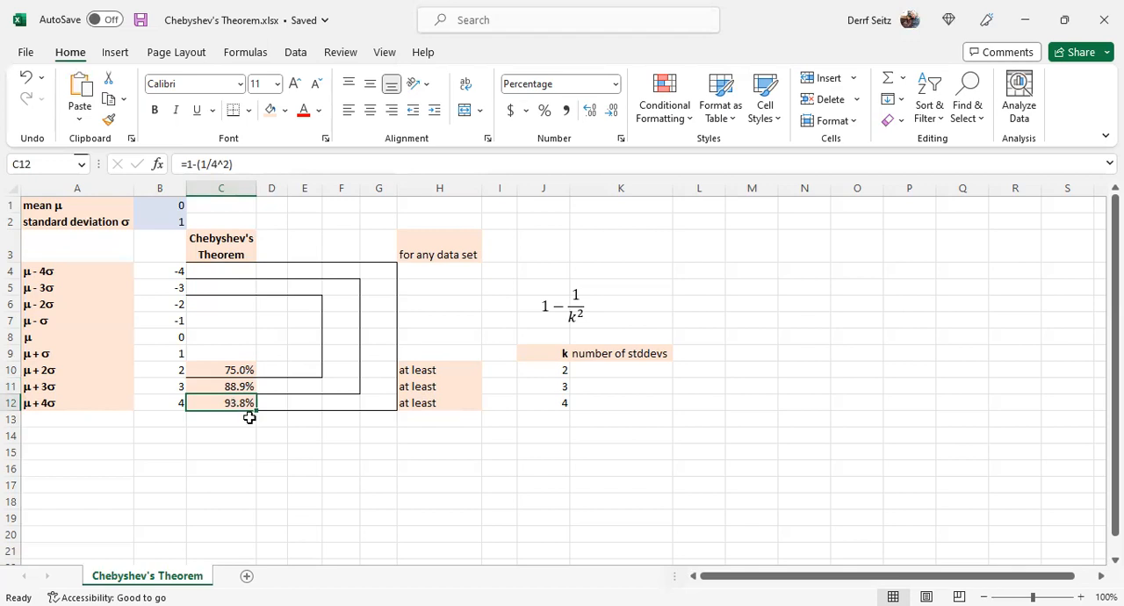
pyautogui.moveTo(249, 233)
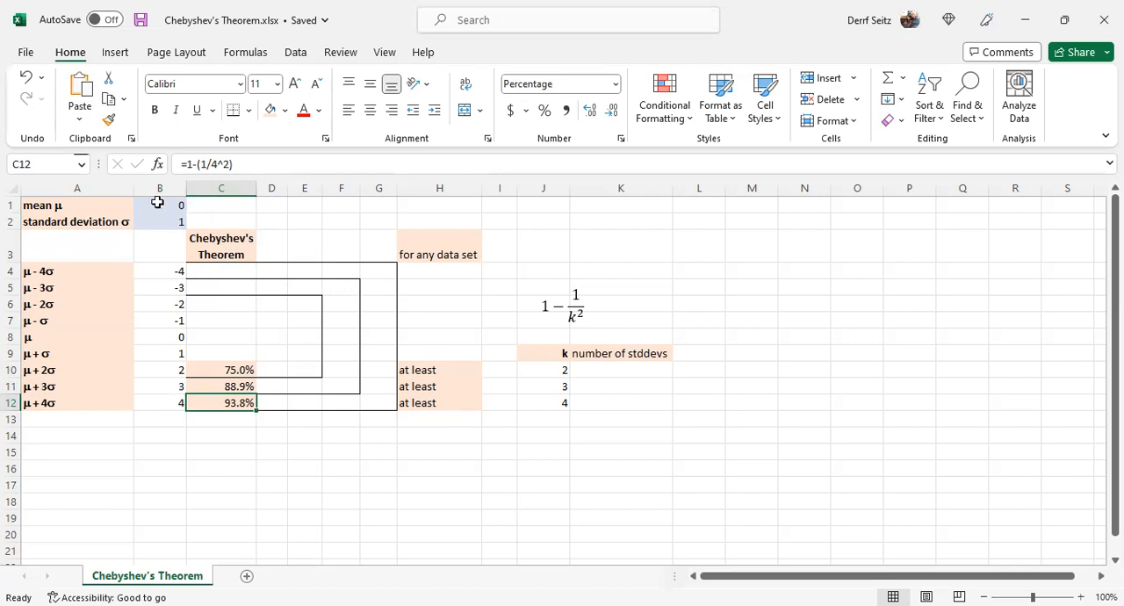
pyautogui.click(159, 205)
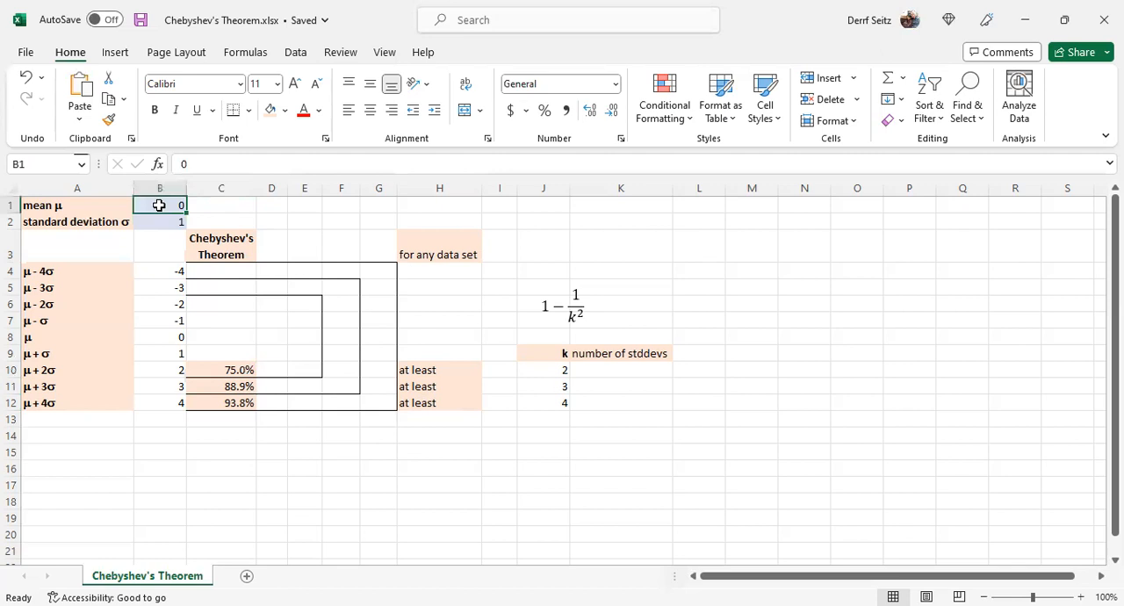
# - Enter mean 50 and standard deviation 10, then check the μ−3σ formula
pyautogui.write('50')
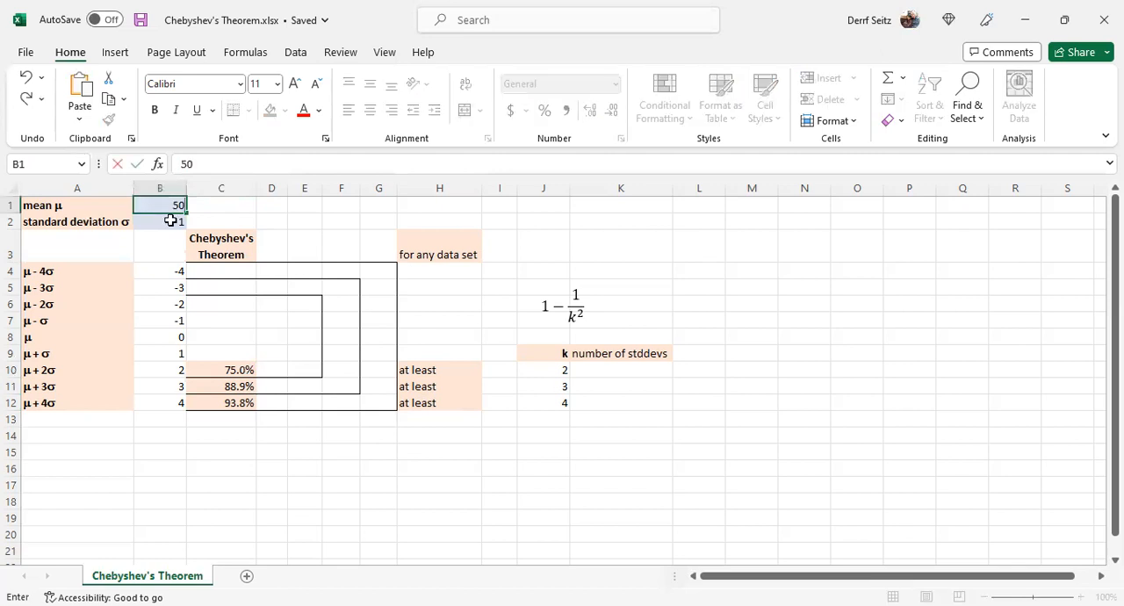
pyautogui.press('Return')
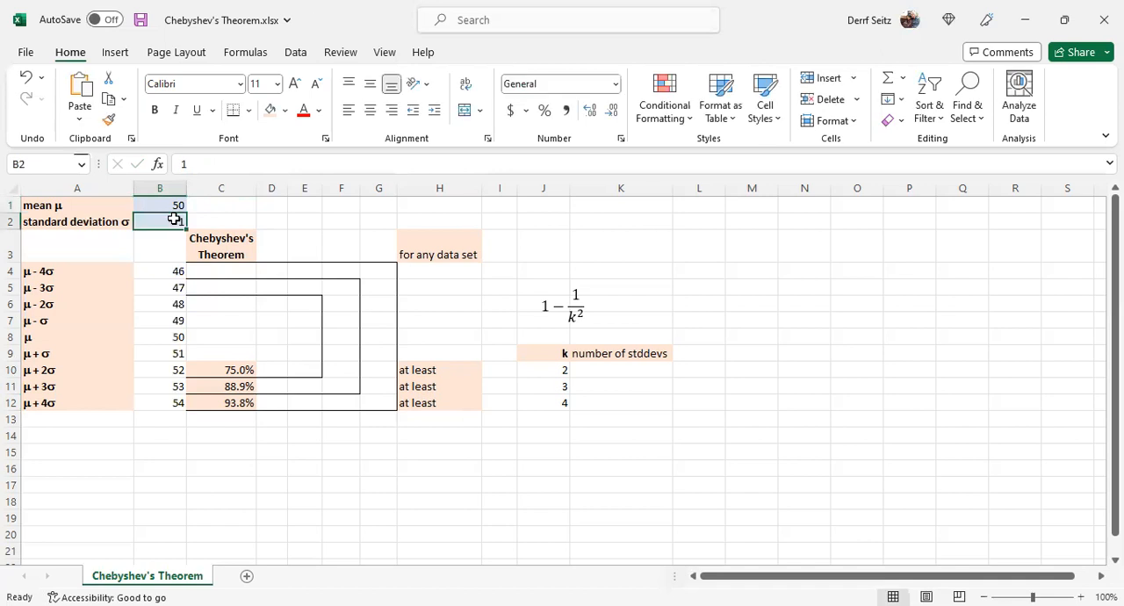
pyautogui.write('10')
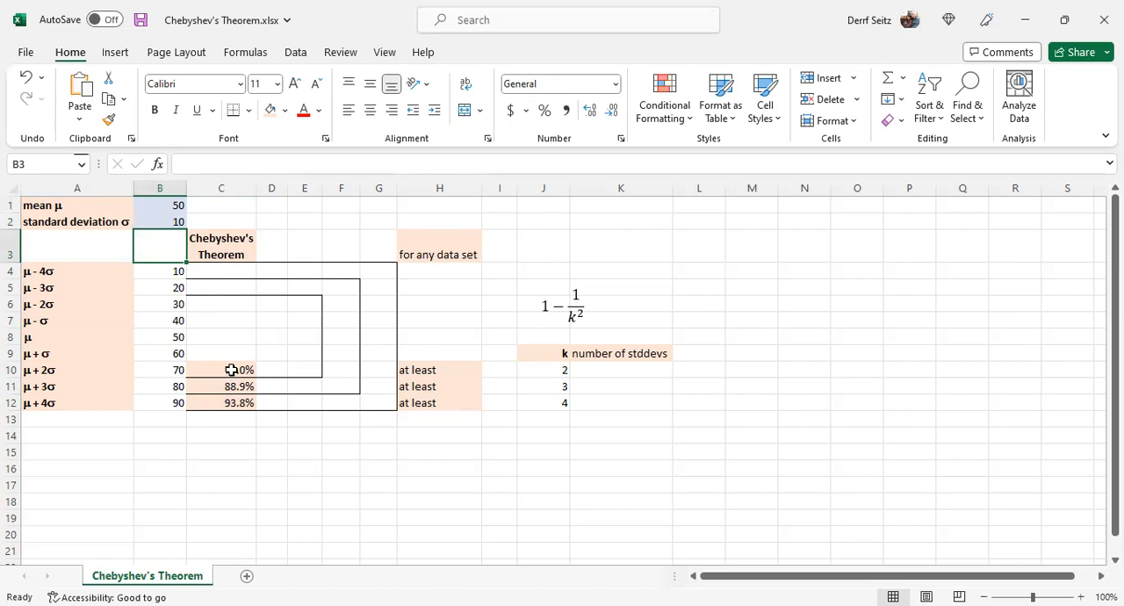
pyautogui.moveTo(372, 402)
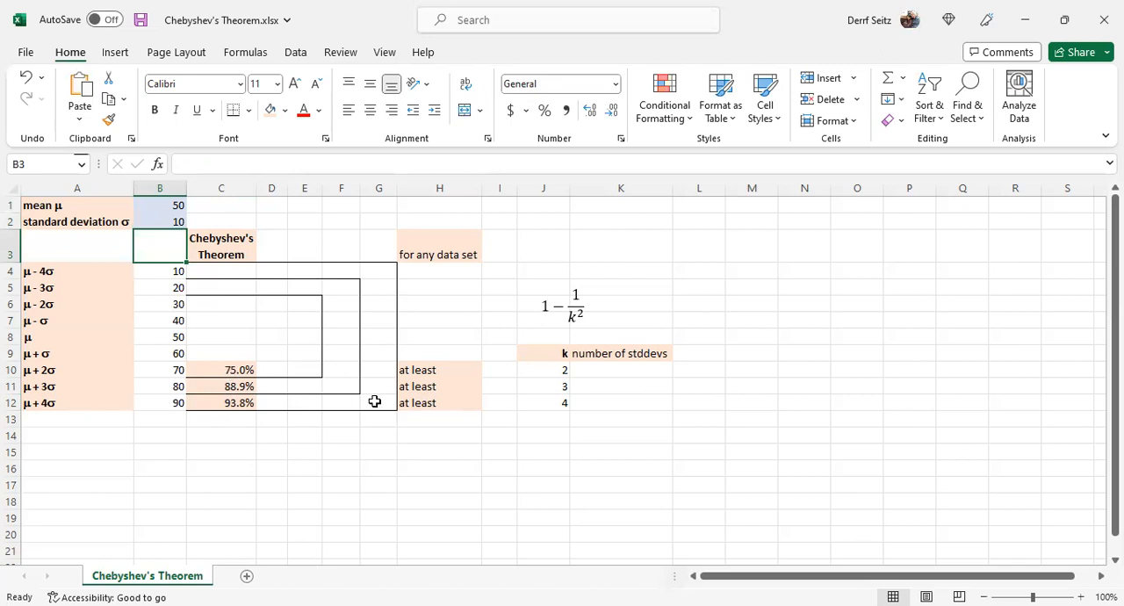
pyautogui.moveTo(174, 279)
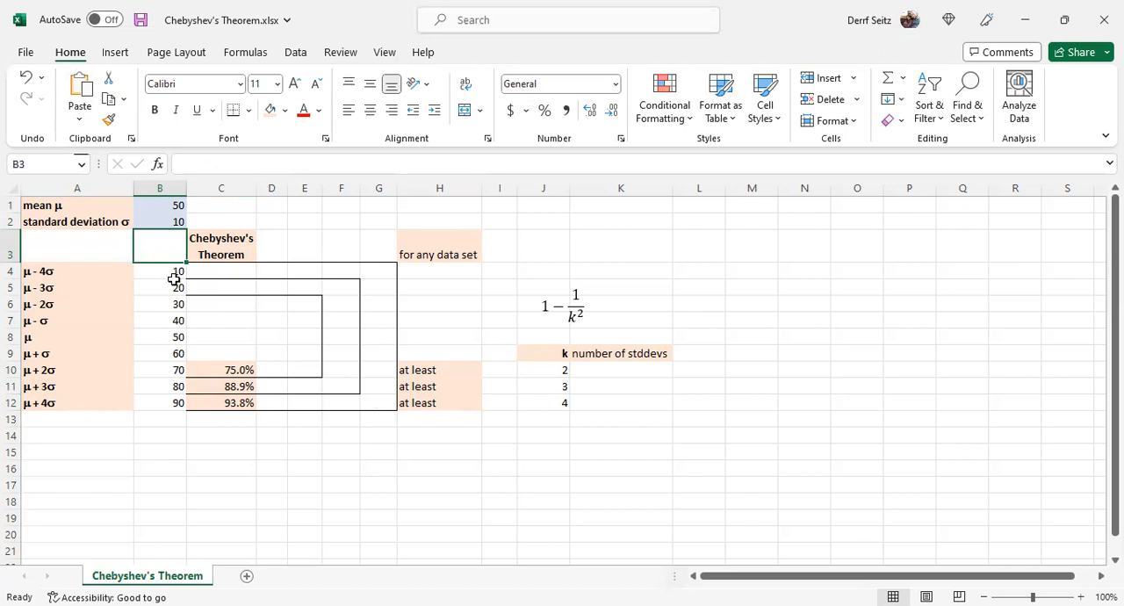
pyautogui.moveTo(174, 415)
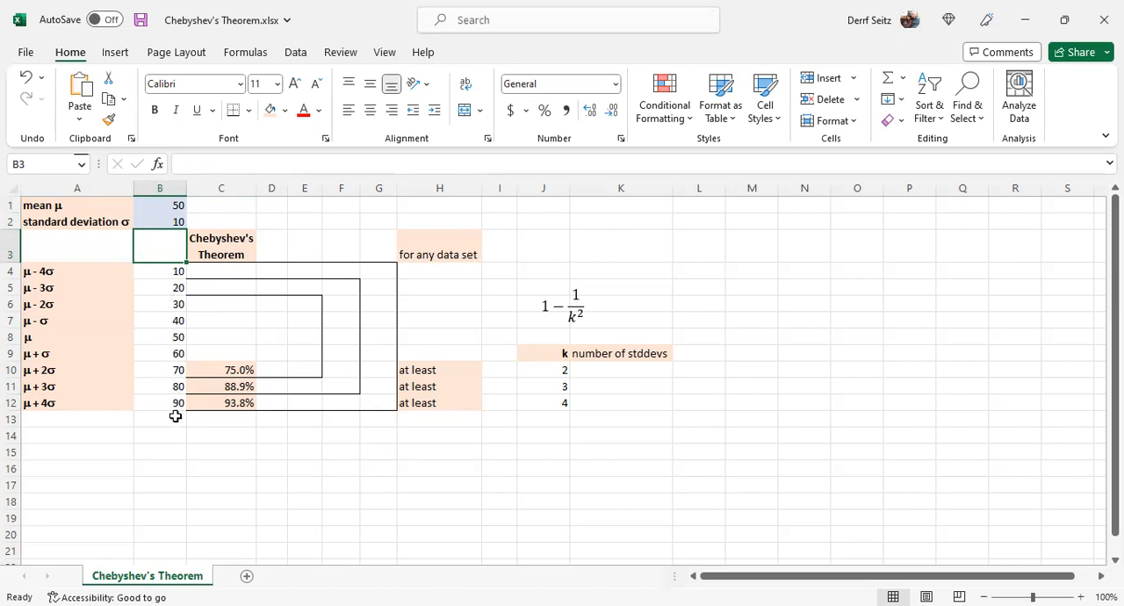
pyautogui.moveTo(170, 321)
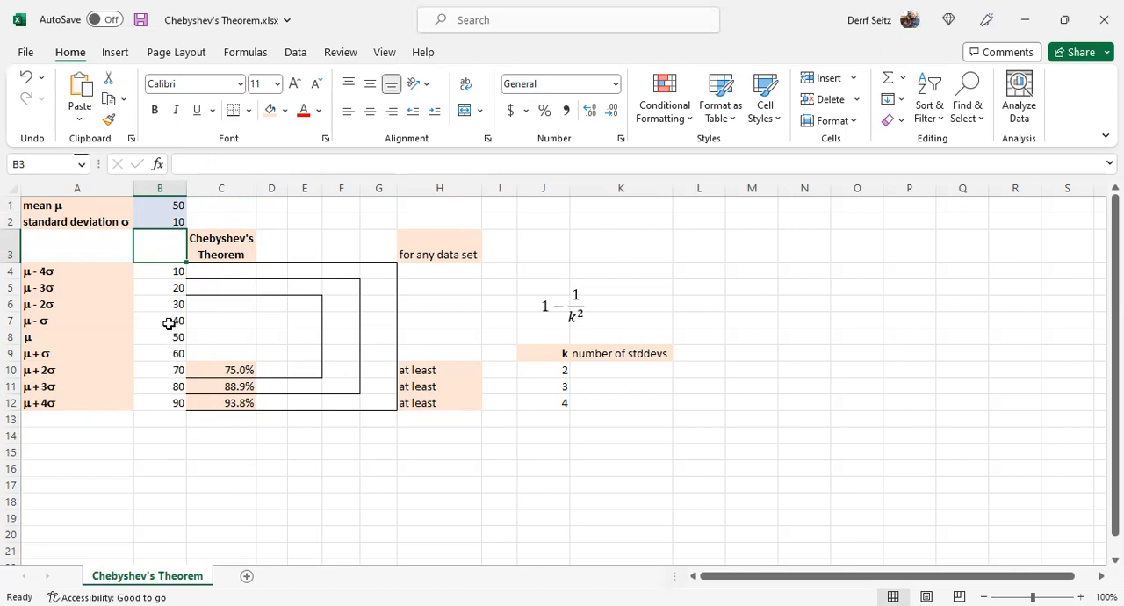
pyautogui.click(159, 304)
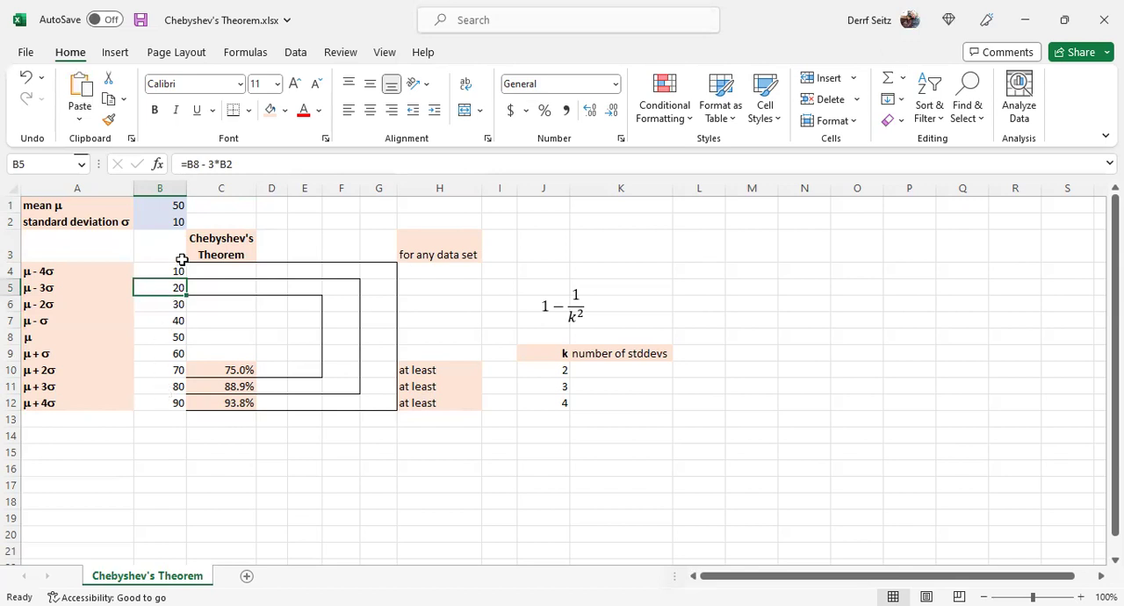
pyautogui.click(159, 205)
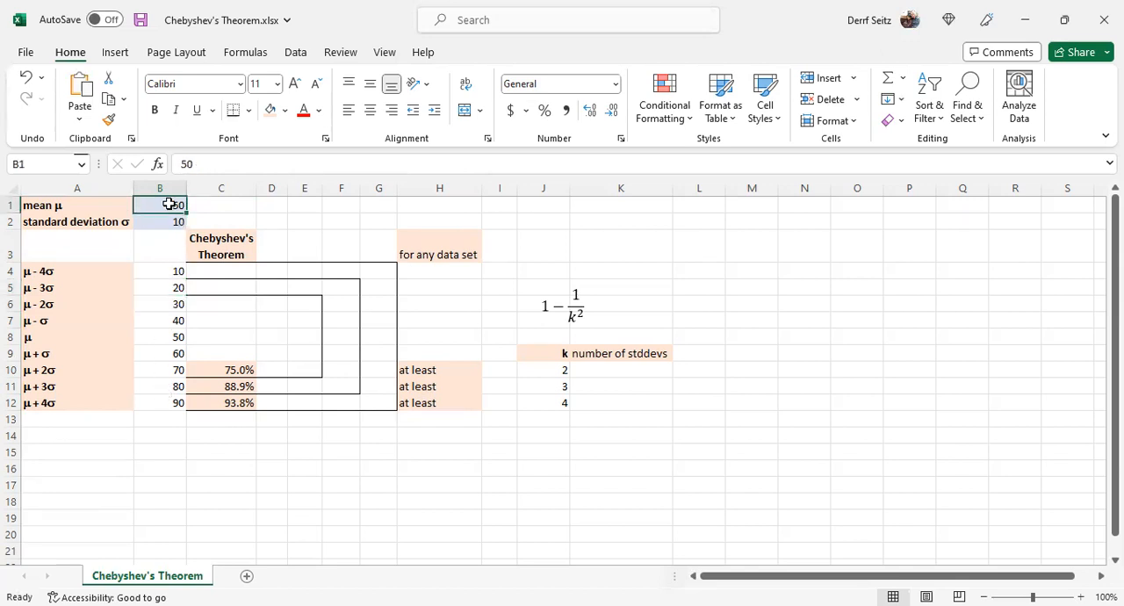
# - Enter mean 123 and standard deviation 17, then inspect the μ+2σ formula in B10
pyautogui.write('1')
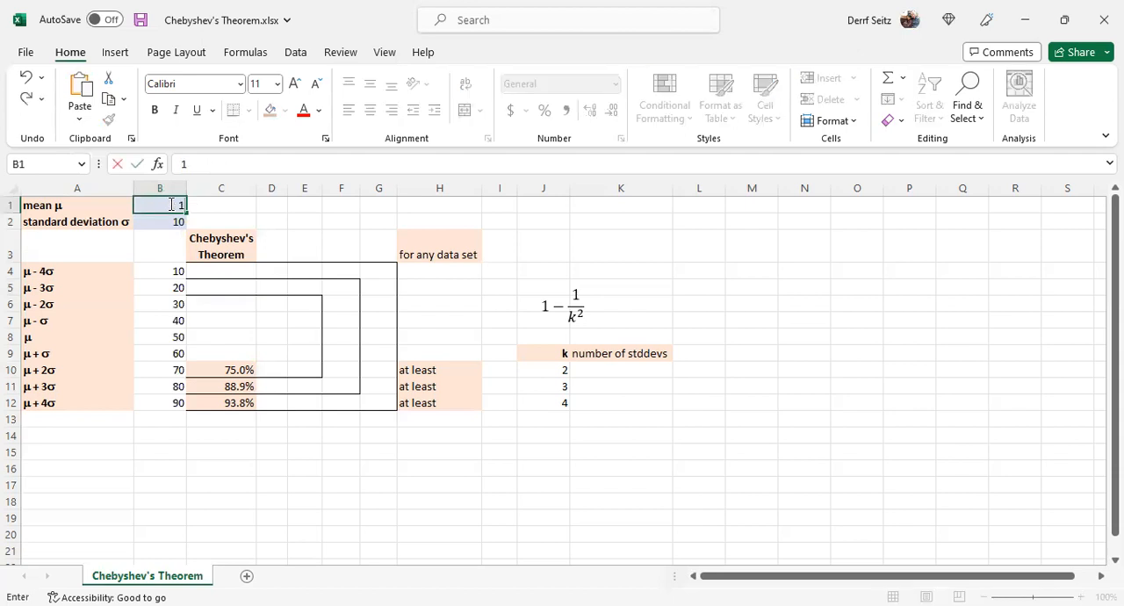
pyautogui.write('23')
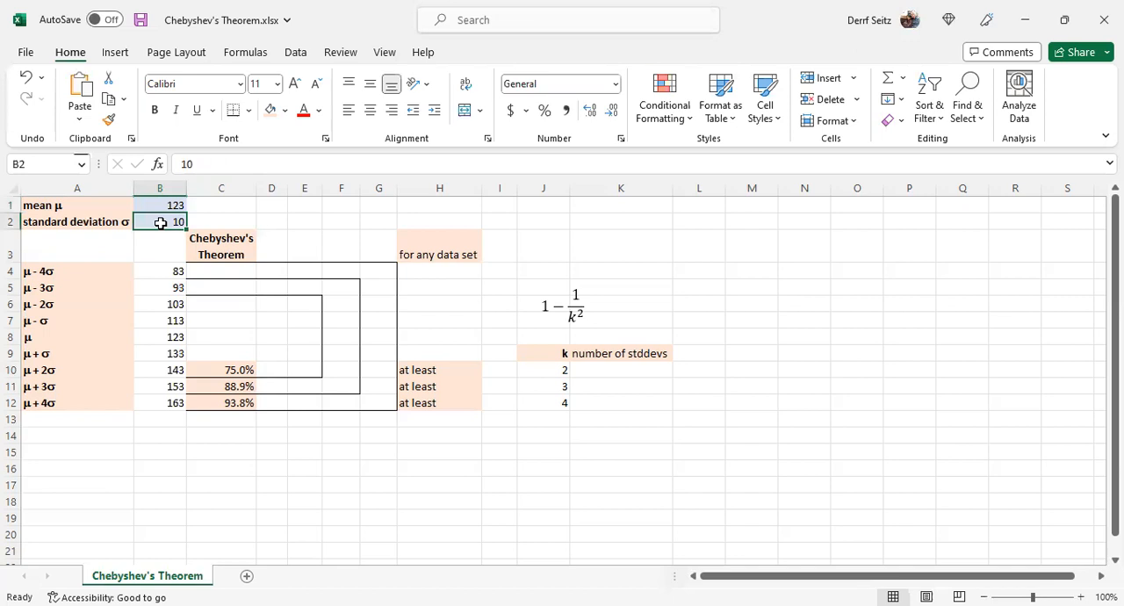
pyautogui.write('17')
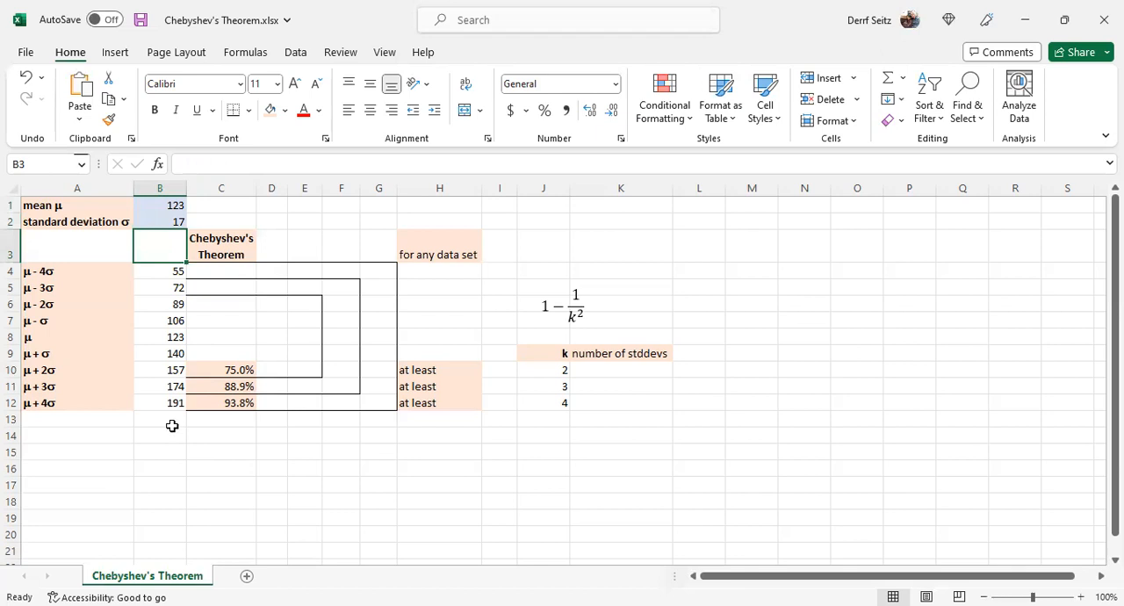
pyautogui.moveTo(173, 285)
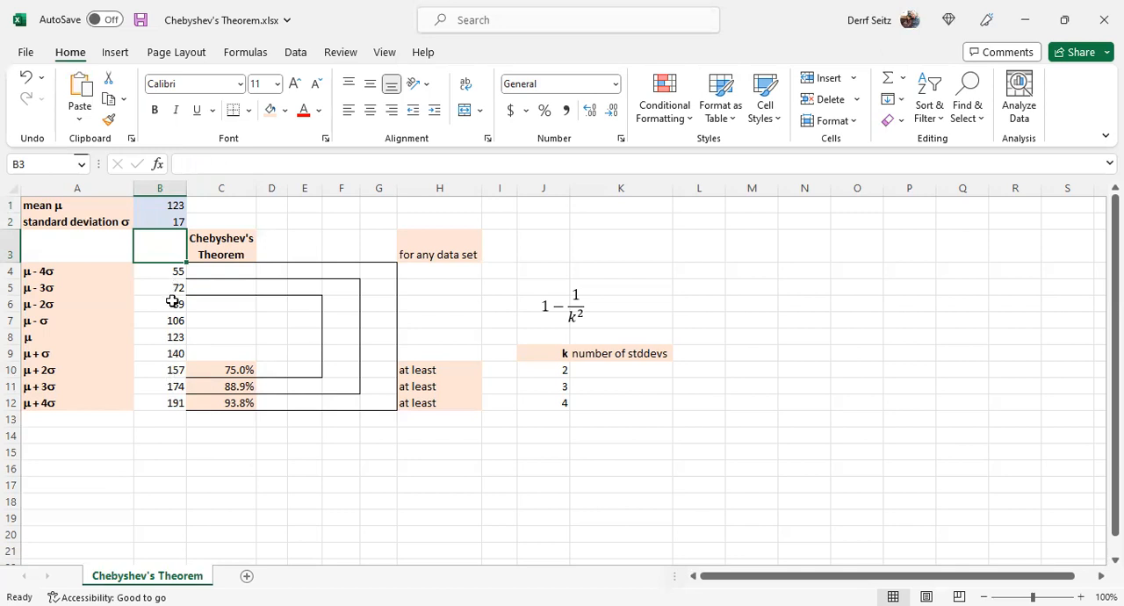
pyautogui.click(159, 336)
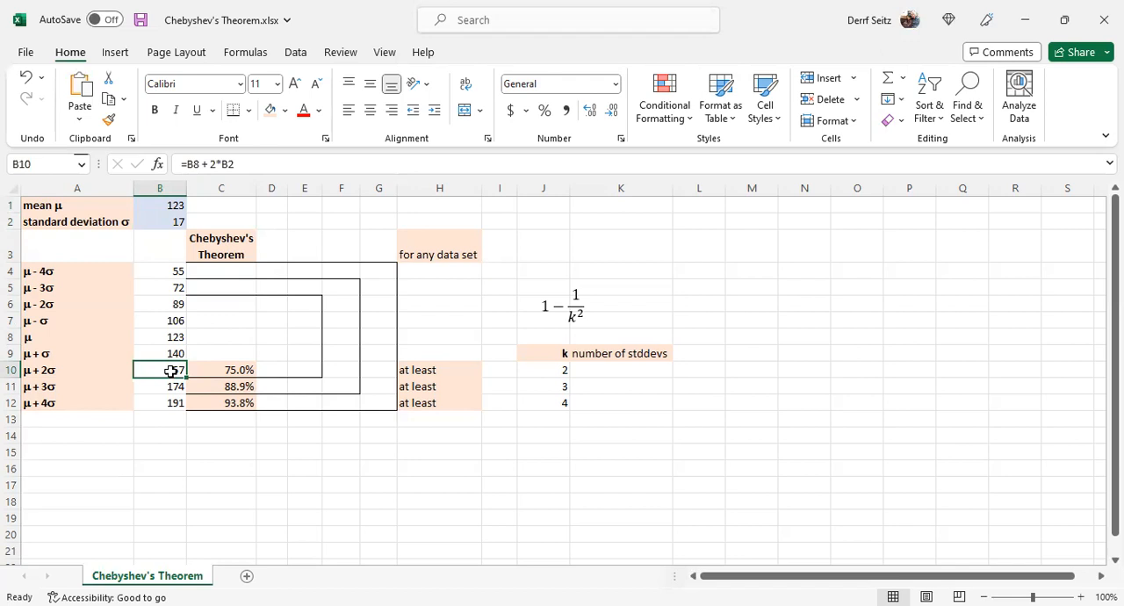
pyautogui.moveTo(285, 353)
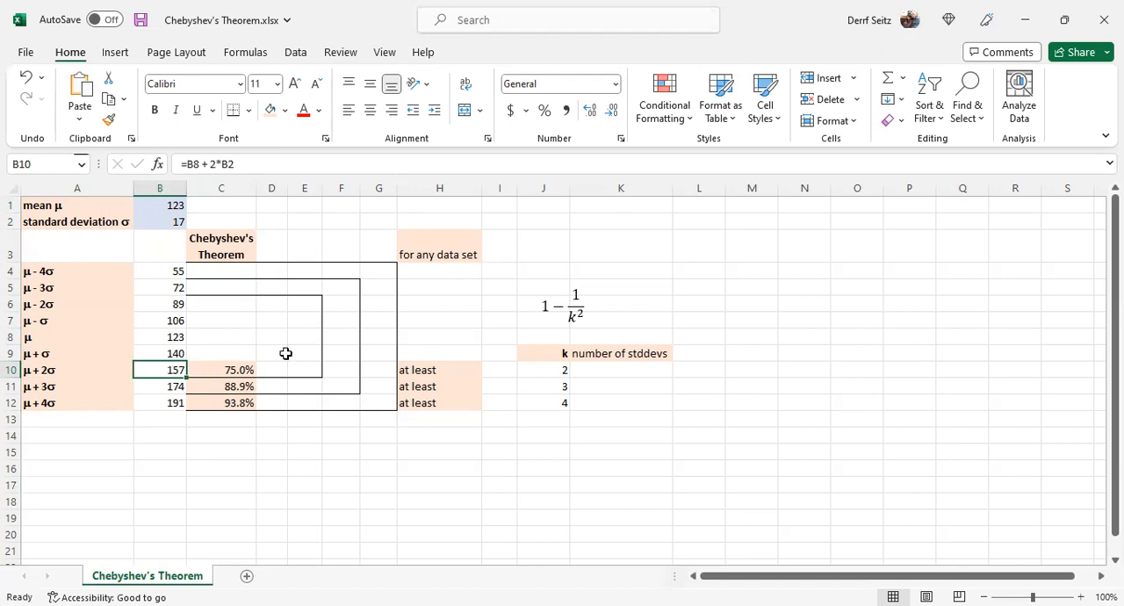